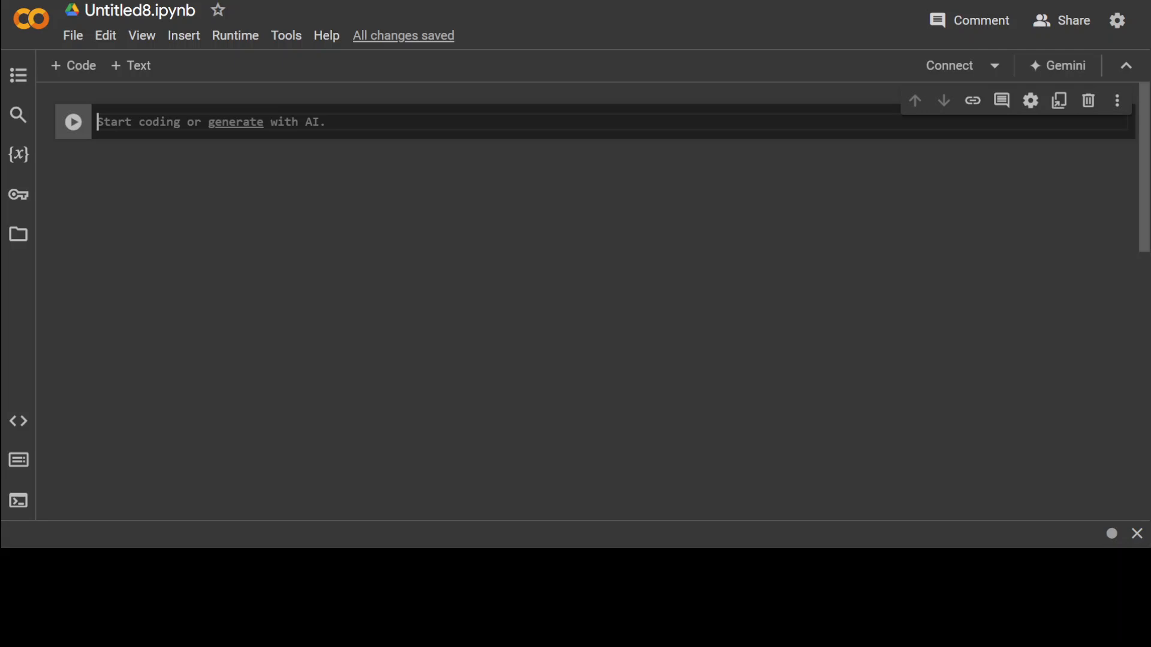
mouse_move(727, 253)
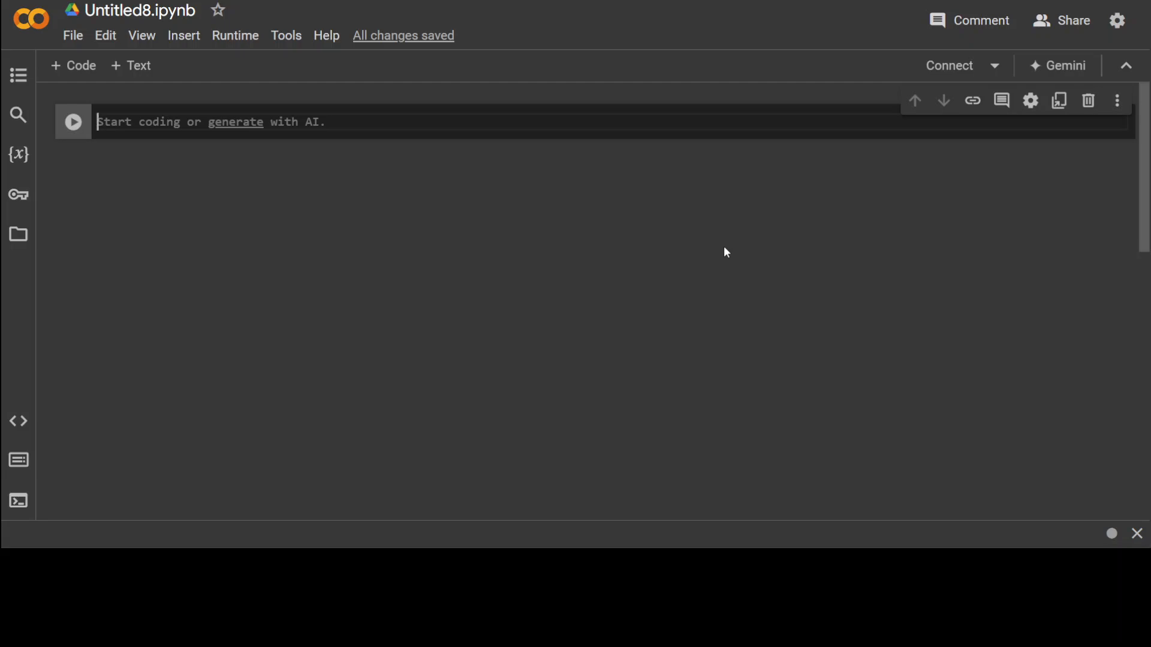
mouse_move(505, 236)
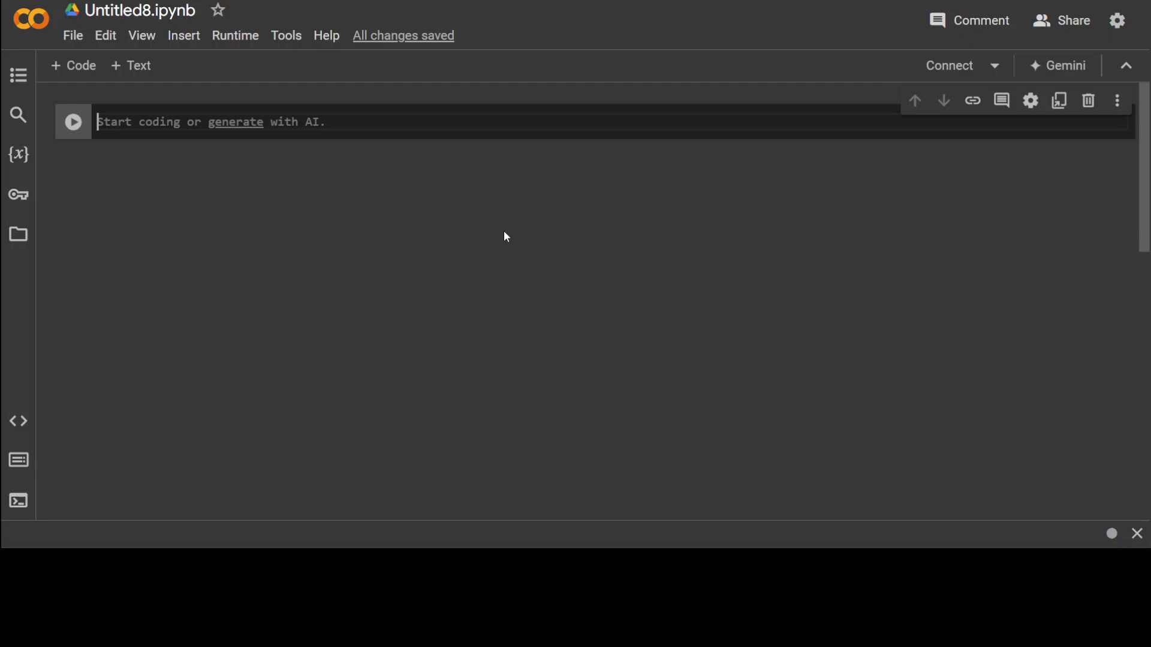
Change the runtime type to use the T4 GPU hardware accelerator and save.
left_click(235, 34)
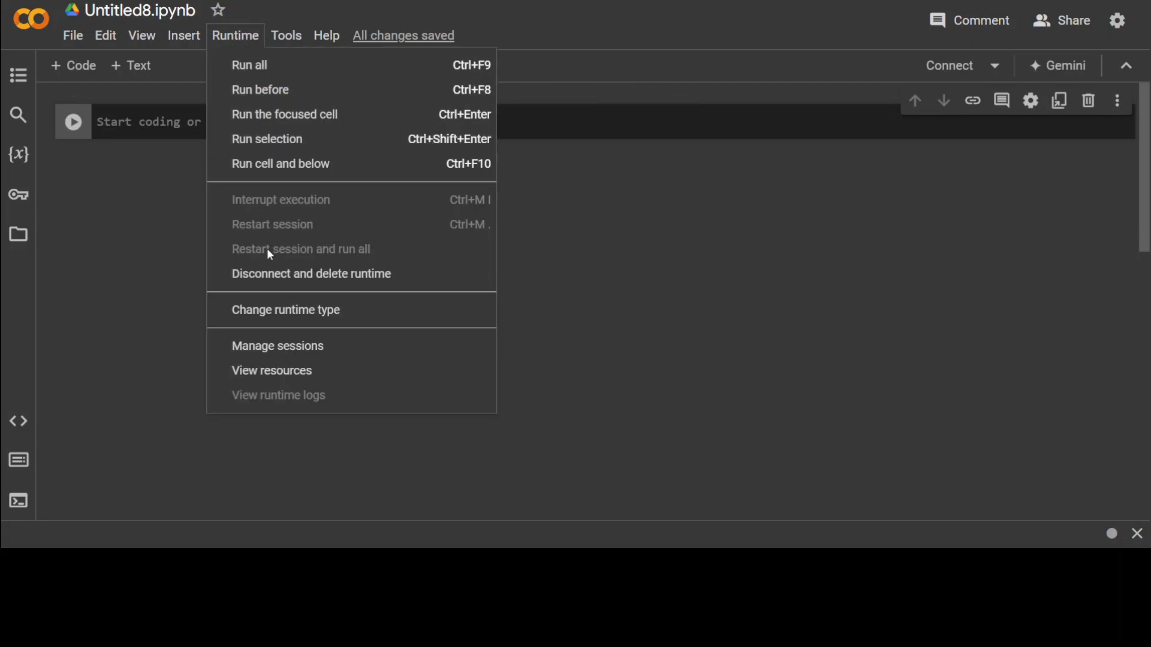
left_click(285, 310)
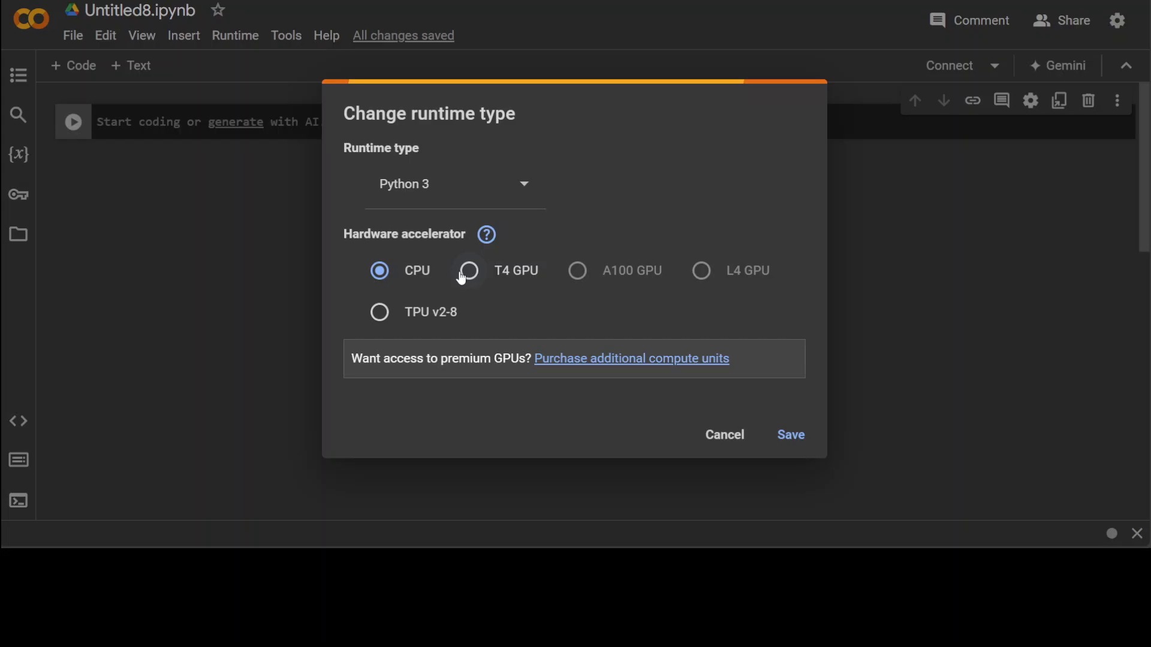
left_click(790, 434)
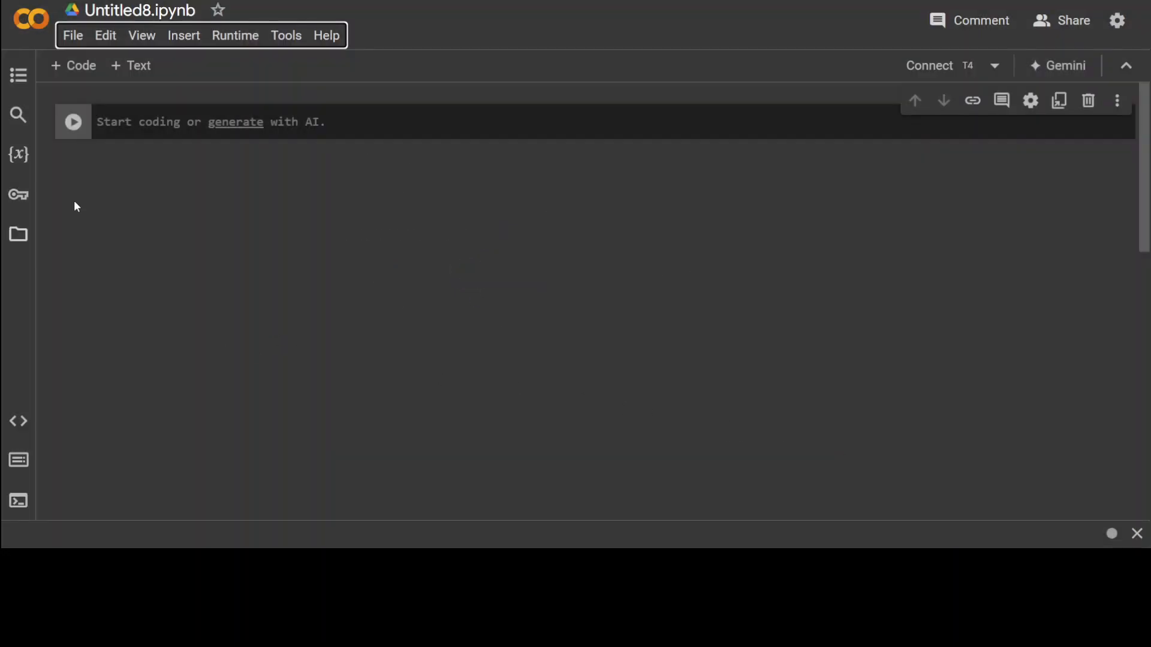
Run '!pip install datasets > /dev/null' and add the cde-small-v1 model and bert-base-uncased tokenizer loading cell.
left_click(394, 122)
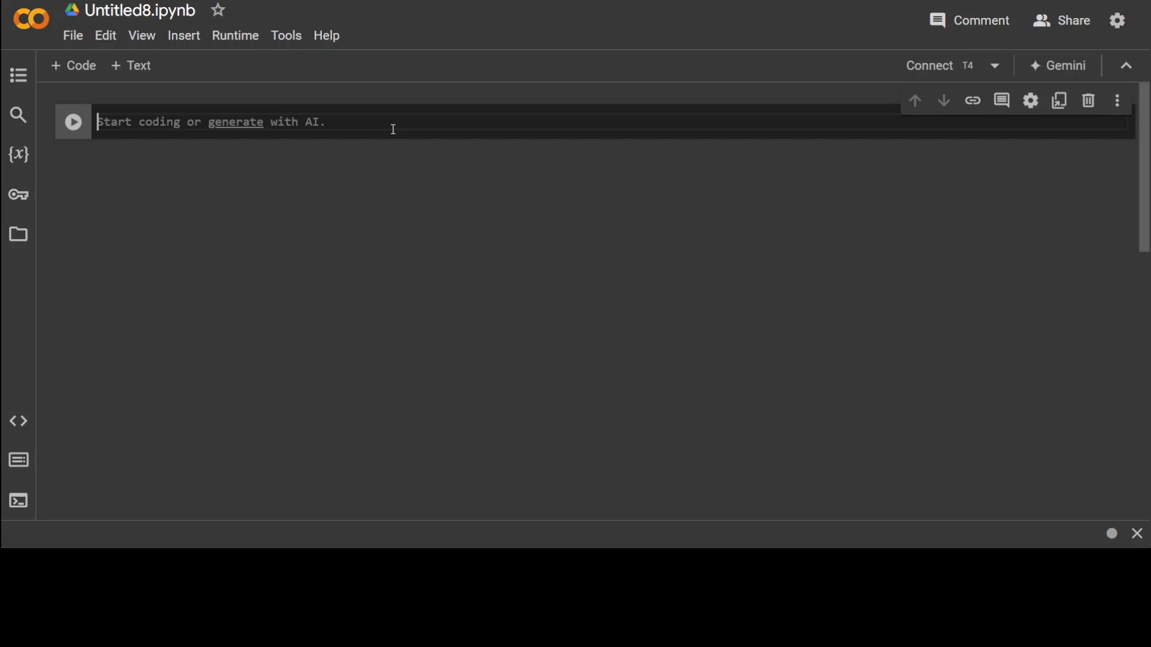
type("!pip install datasets > /dev/null")
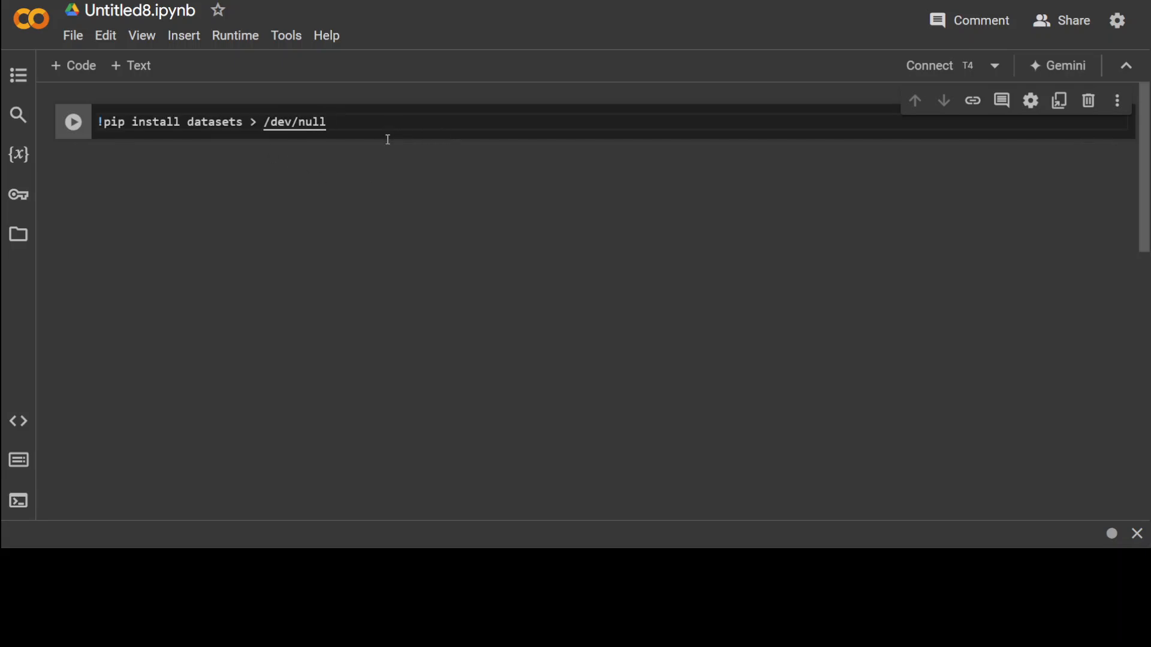
left_click(73, 123)
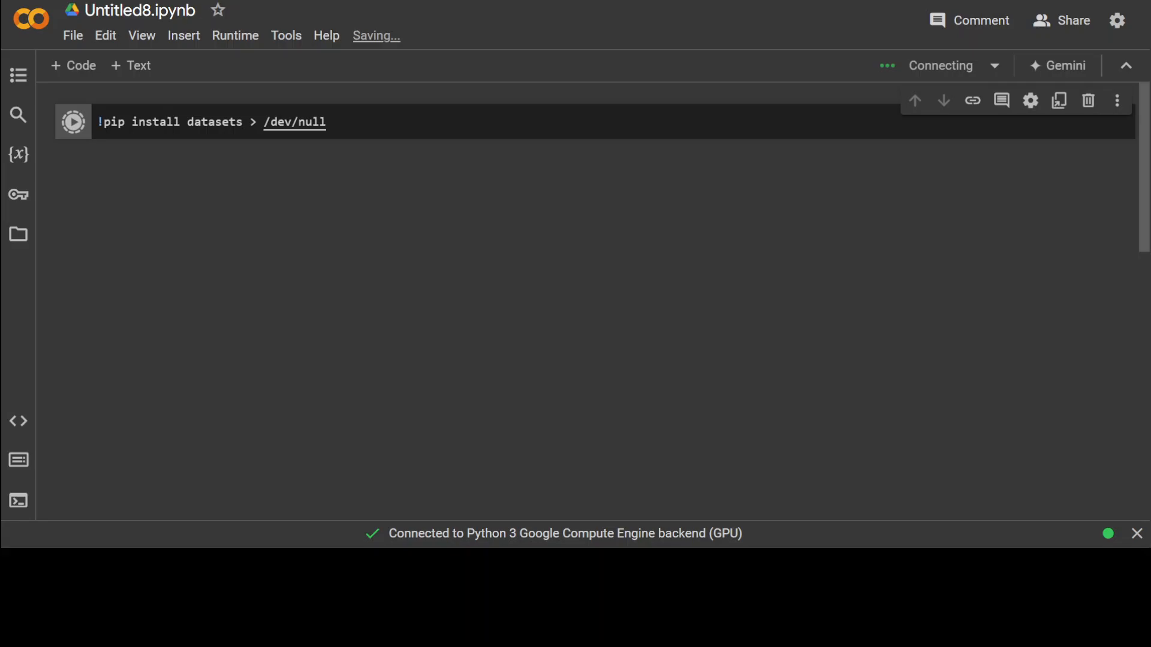
left_click(74, 122)
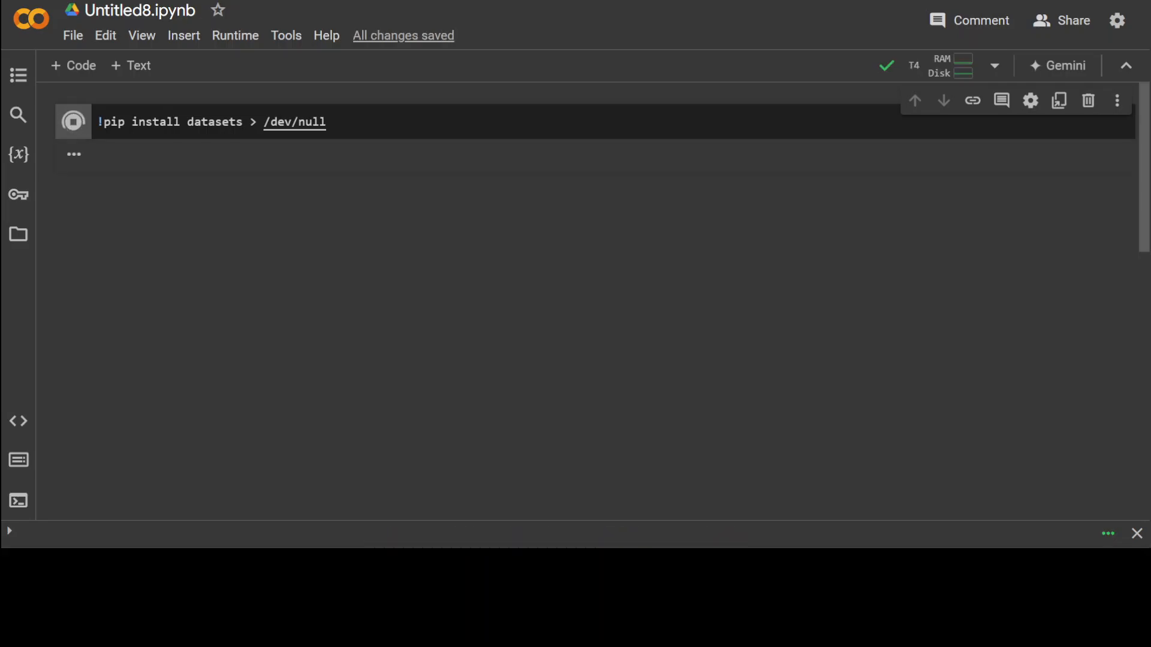
left_click(73, 121)
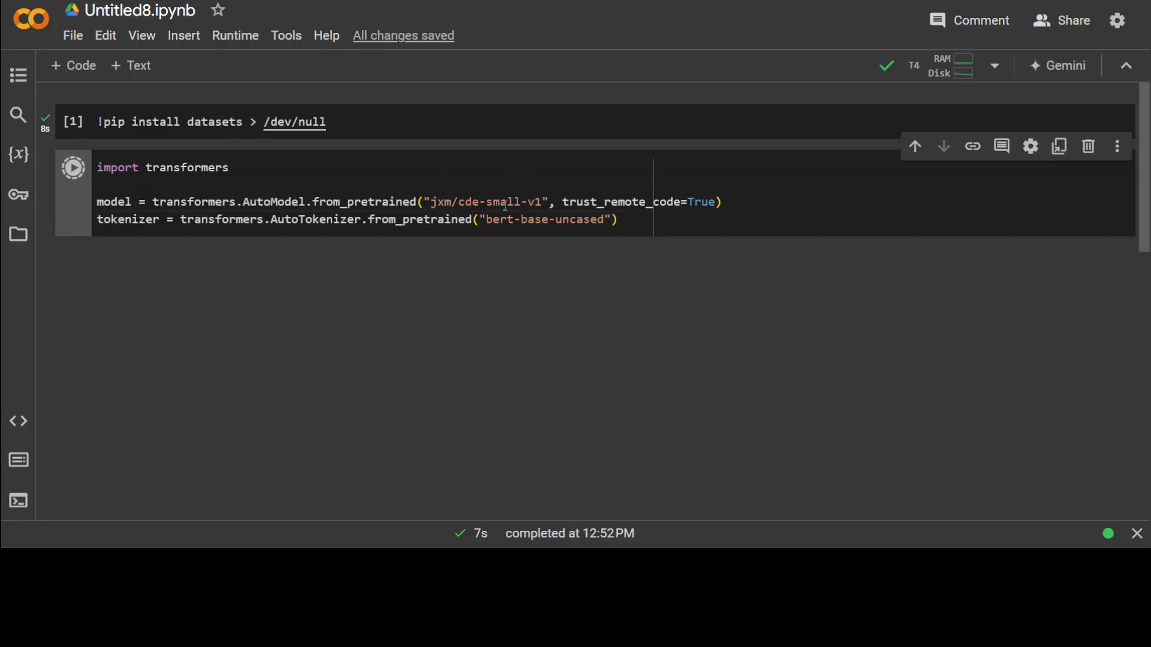
Run the model-loading cell and add load_dataset calls for the BeIR/fiqa corpus and queries.
left_click(73, 168)
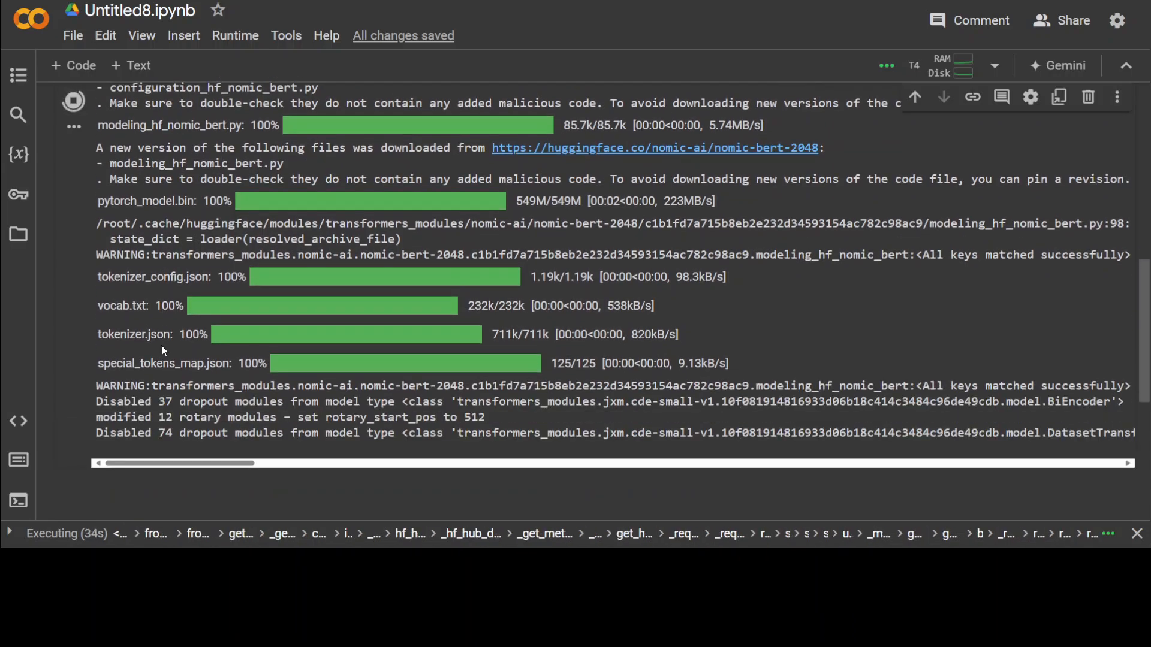
scroll("down", 3)
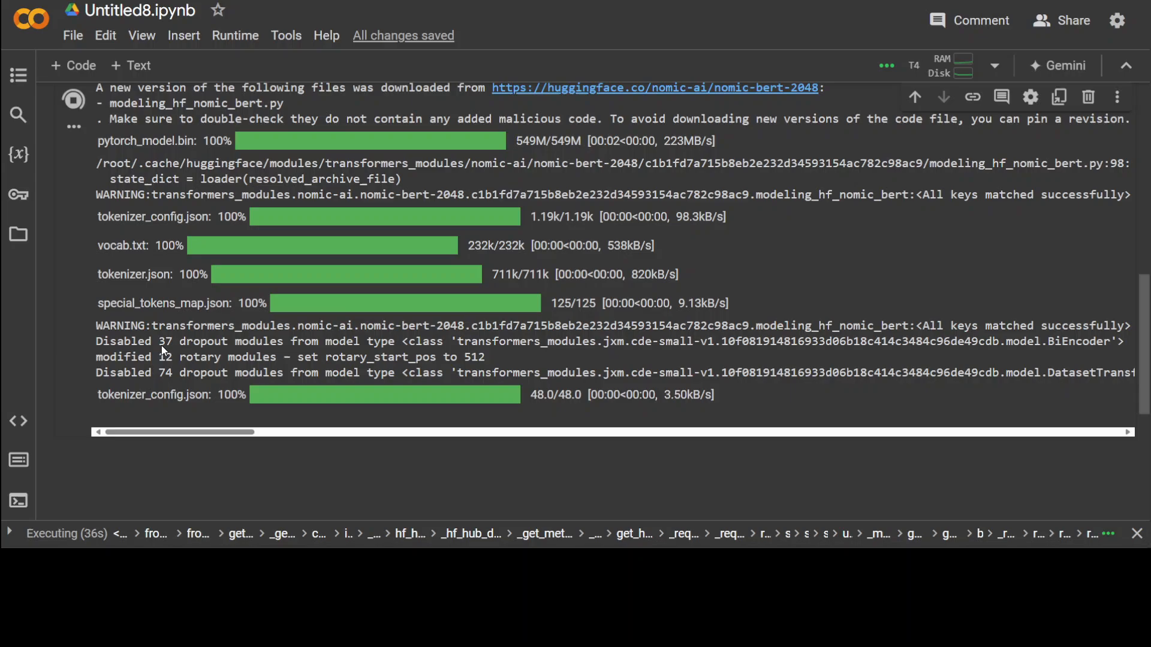
scroll("down", 3)
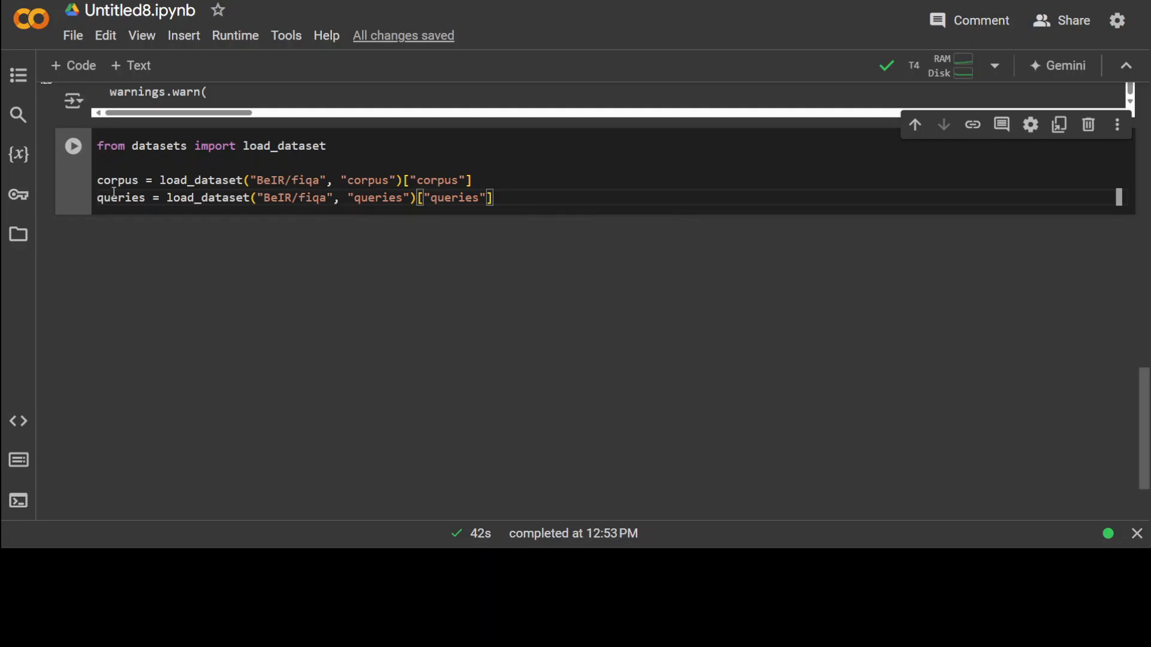
Load the FiQA datasets and define query_prefix 'search_query: ' and the search_document prefix in a new cell.
left_click(73, 145)
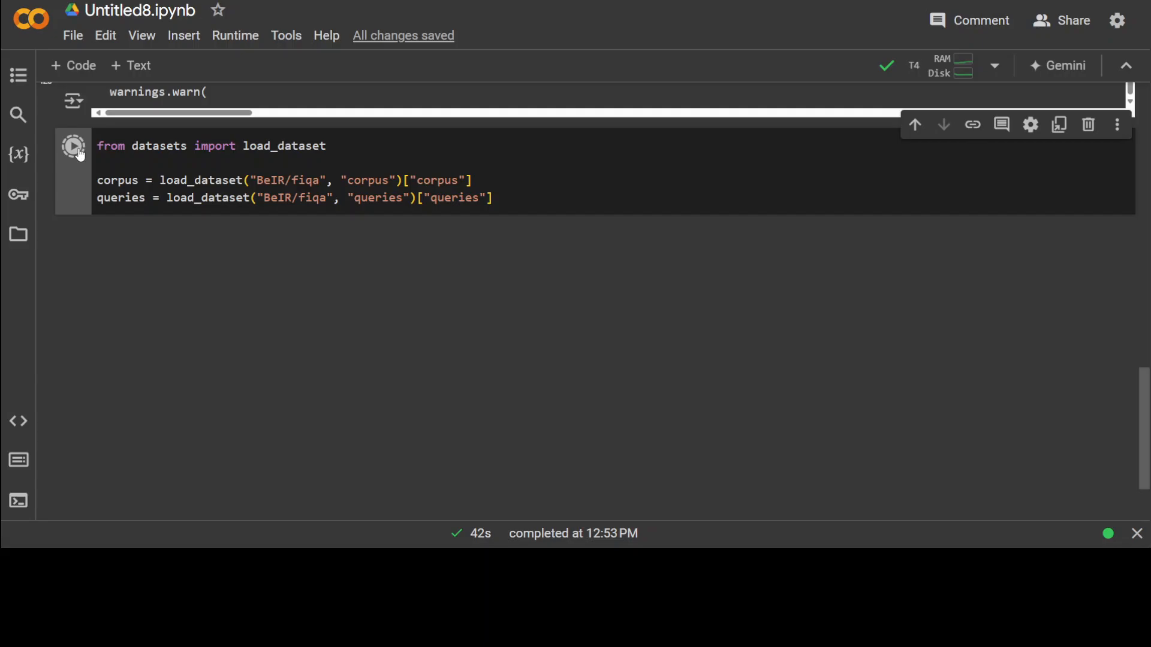
left_click(73, 145)
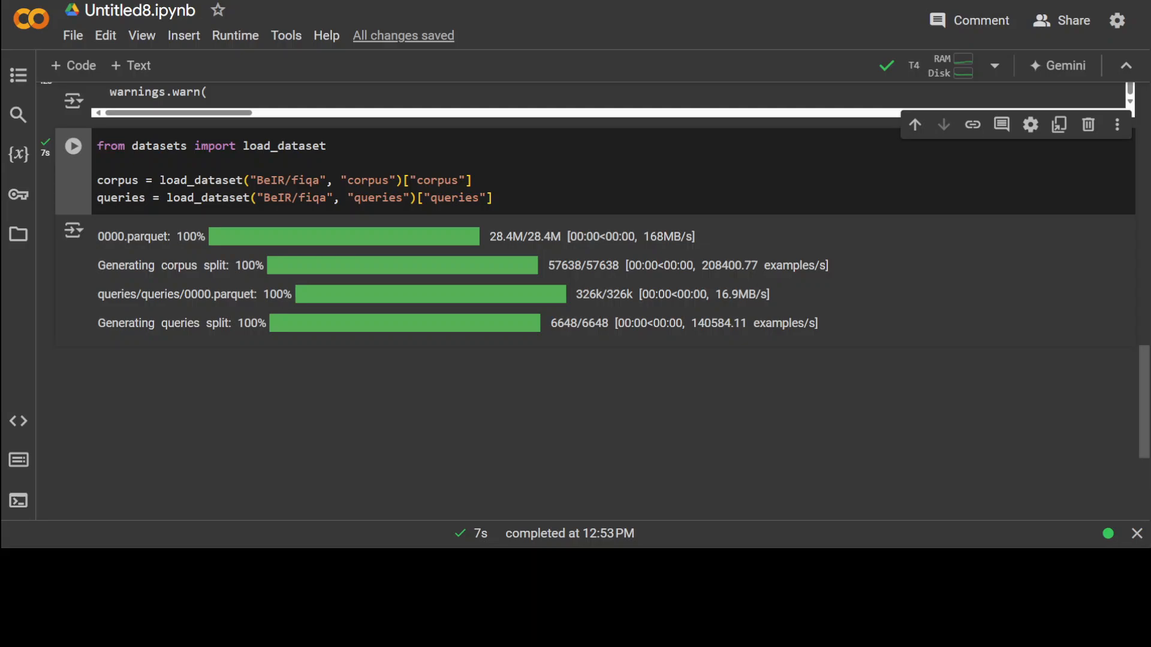
left_click(250, 158)
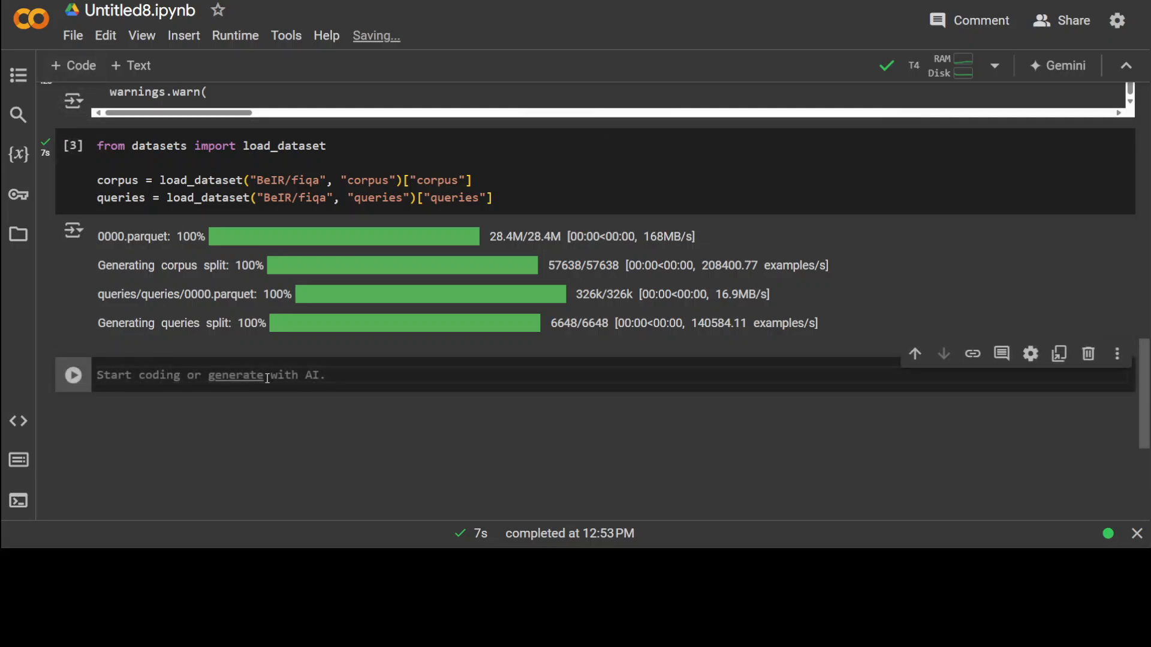
type("query_prefix = \"search_query: \"")
type("document_prefix = \"search_document: \"")
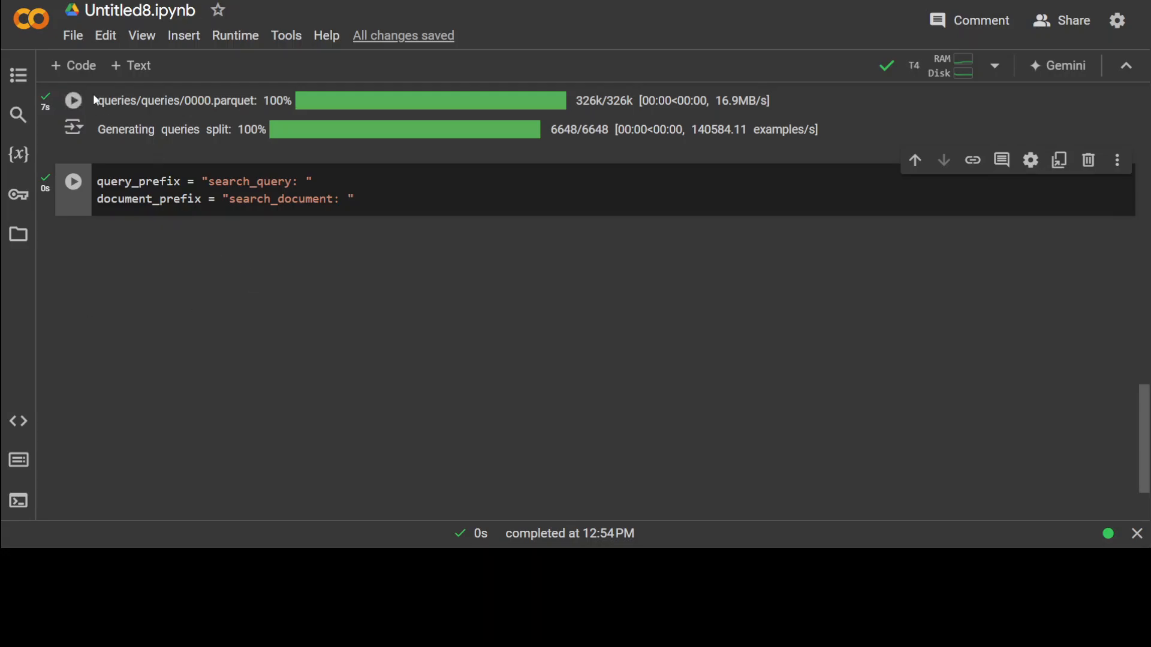
Sample and tokenize a random 512-document minicorpus, then add the torch.device and model.to(device) cell.
left_click(74, 181)
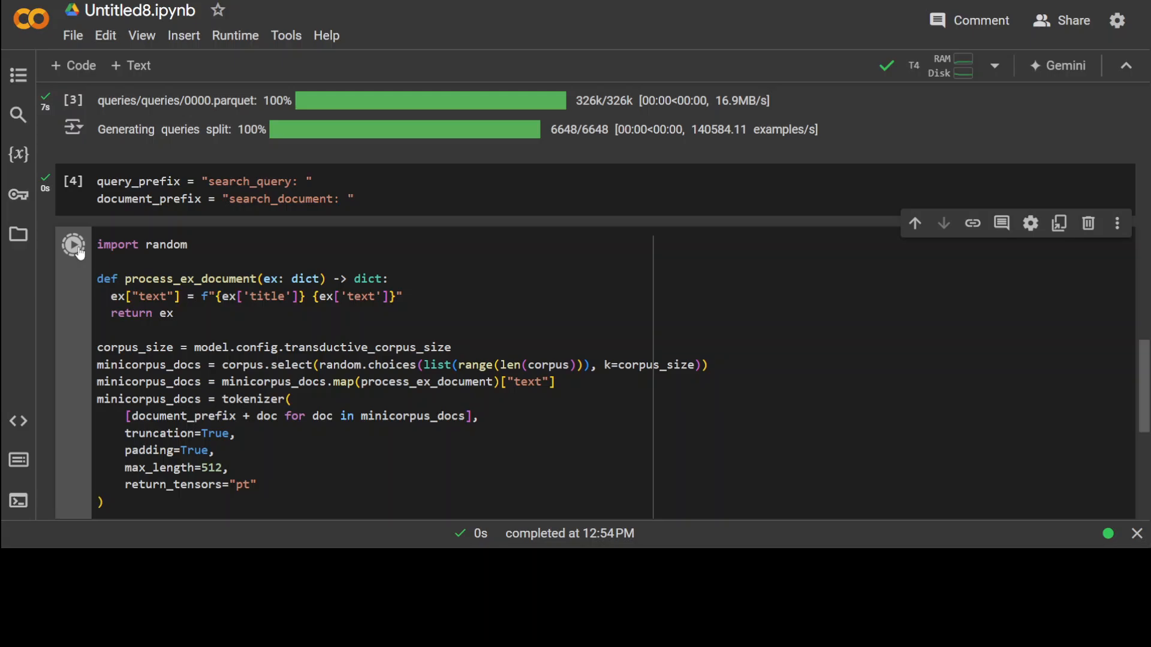
left_click(73, 245)
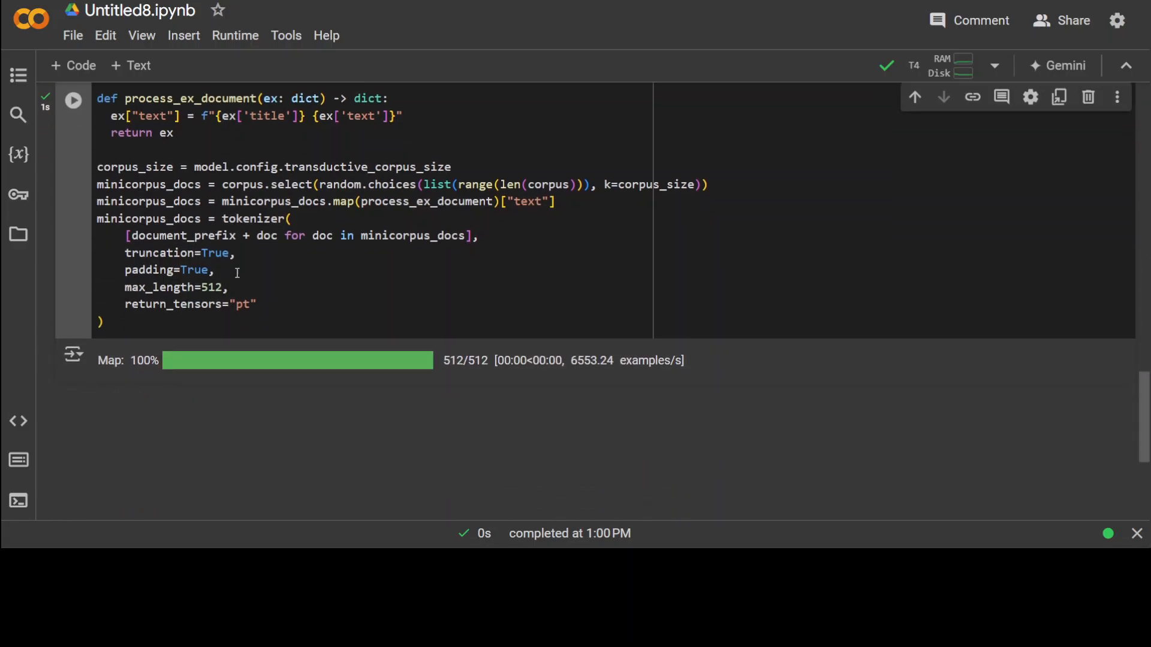
mouse_move(231, 386)
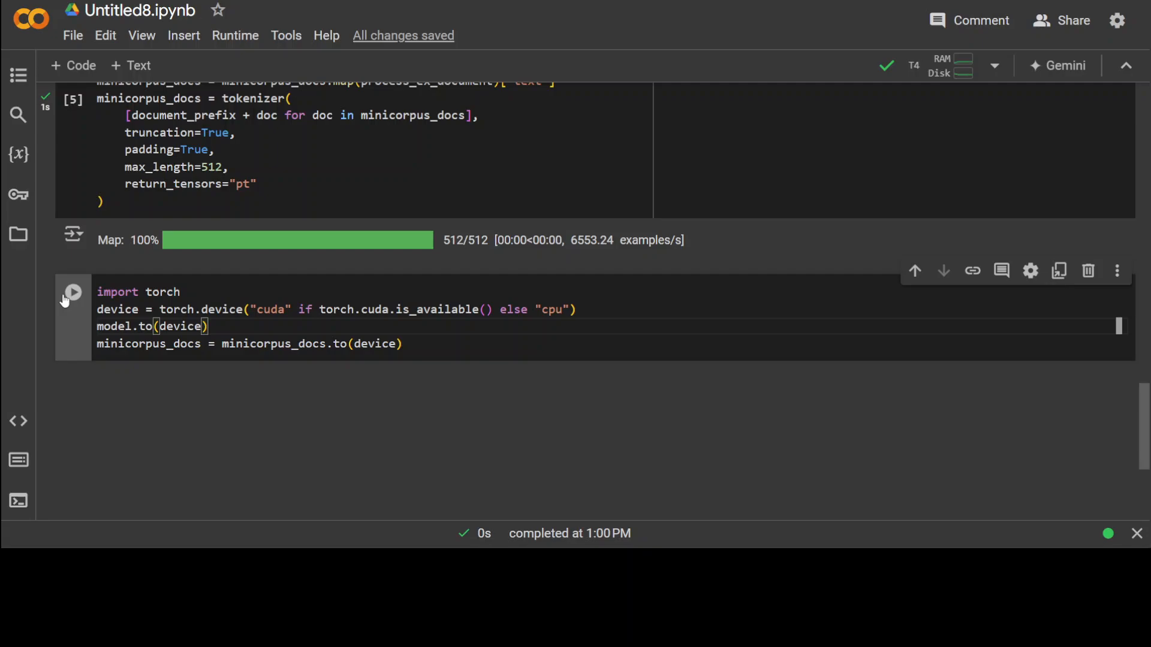
Move the model to GPU, run the tqdm first_stage_model batch loop, and add the second_stage_model document cell.
left_click(73, 291)
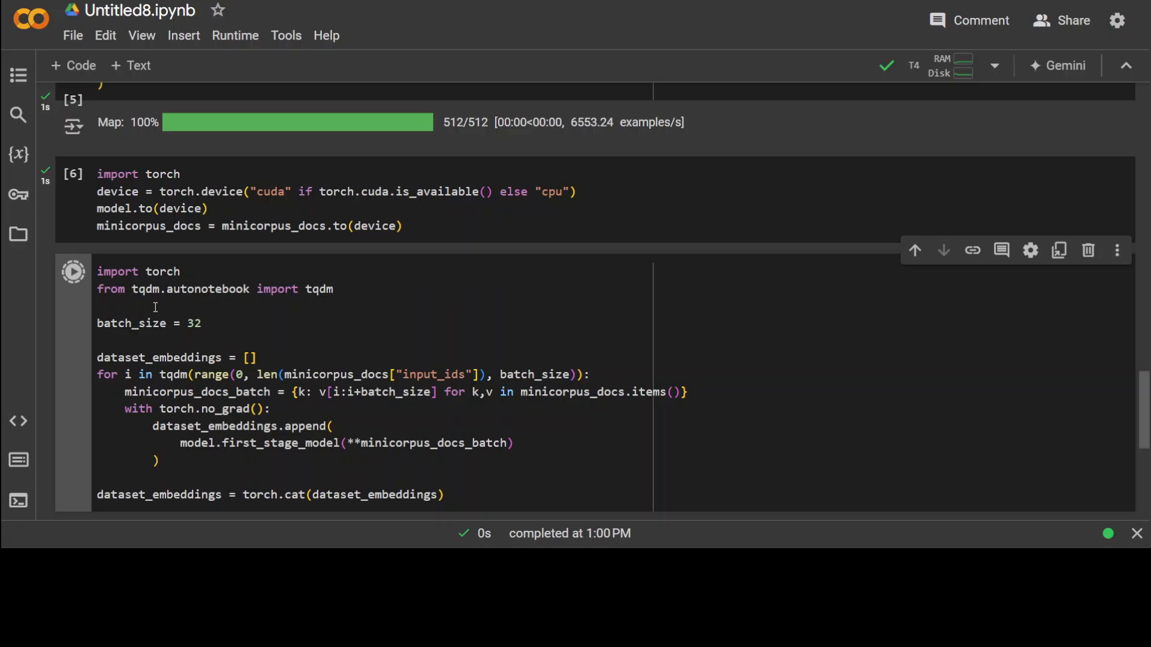
left_click(73, 270)
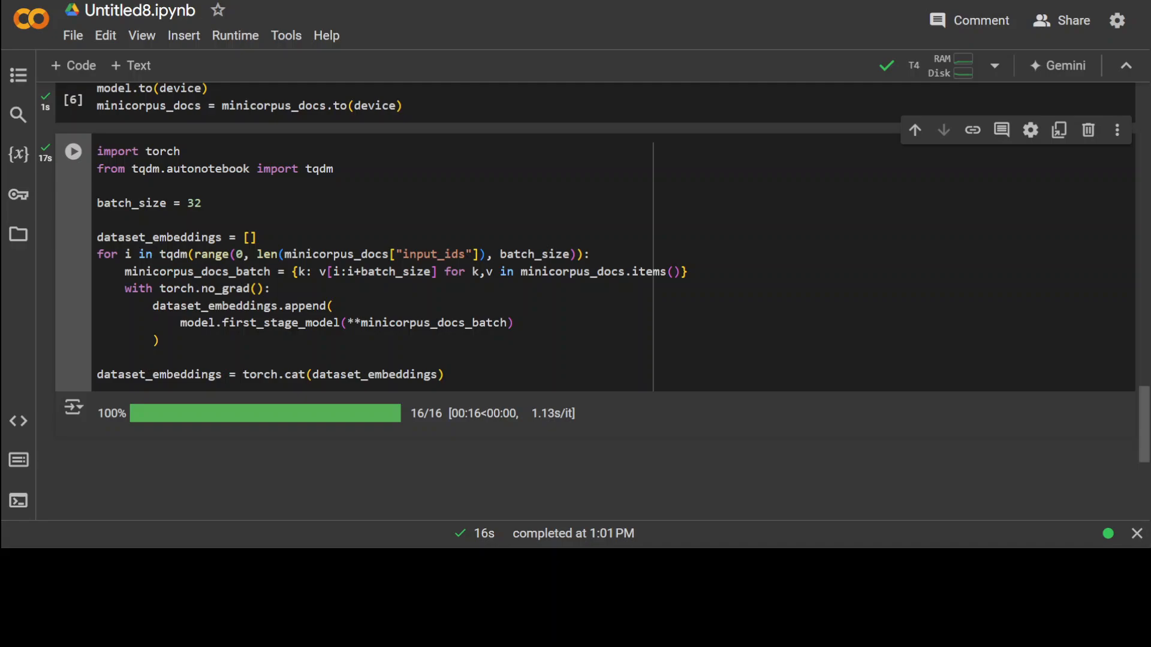
left_click(371, 179)
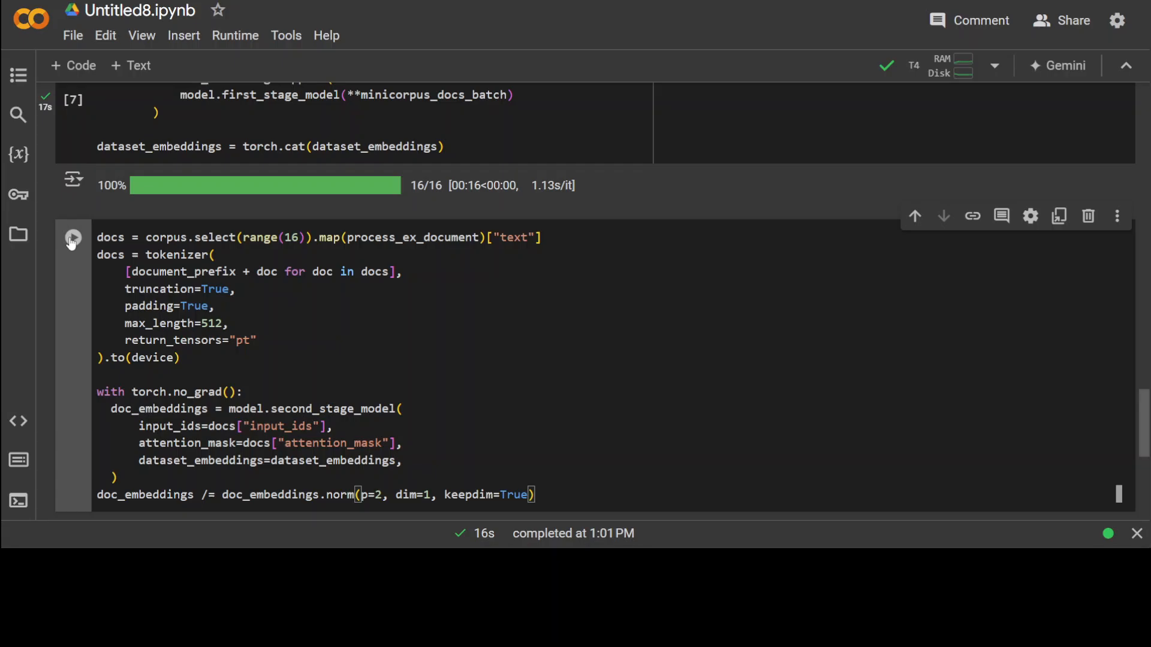
Embed the first 16 documents and 16 queries, then add the sns.heatmap of doc_embeddings @ query_embeddings.T.
left_click(73, 237)
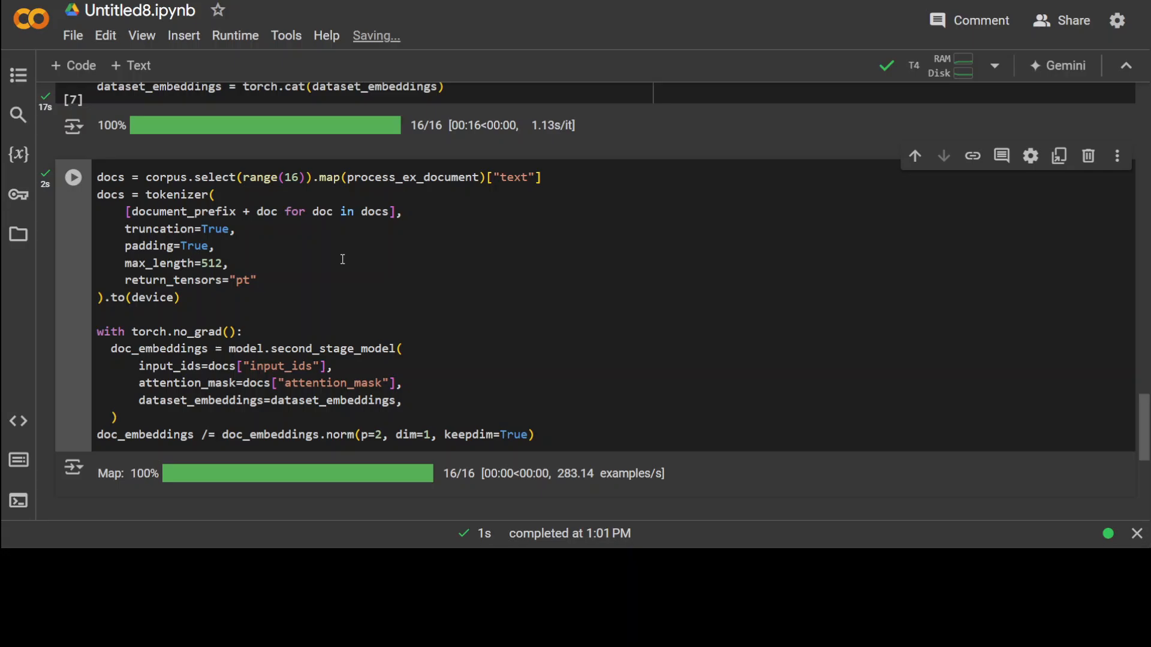
mouse_move(530, 277)
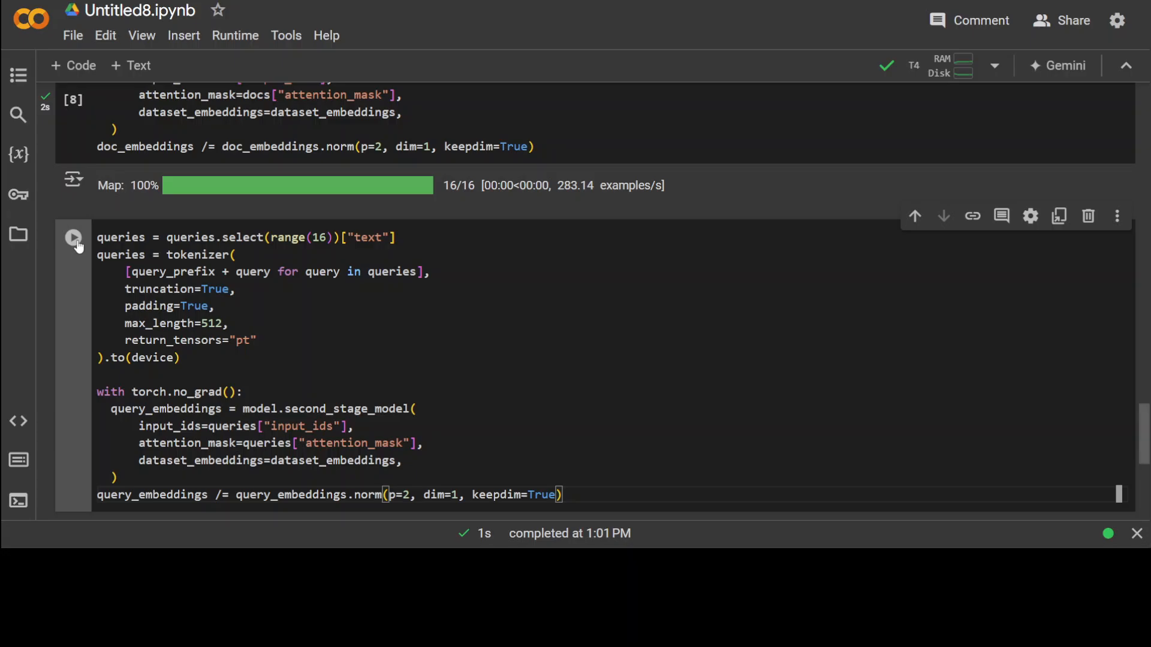
left_click(73, 238)
type("sns.heatmap((doc_embeddings @ query_embeddings.T).cpu(), cmap=\"jet\")")
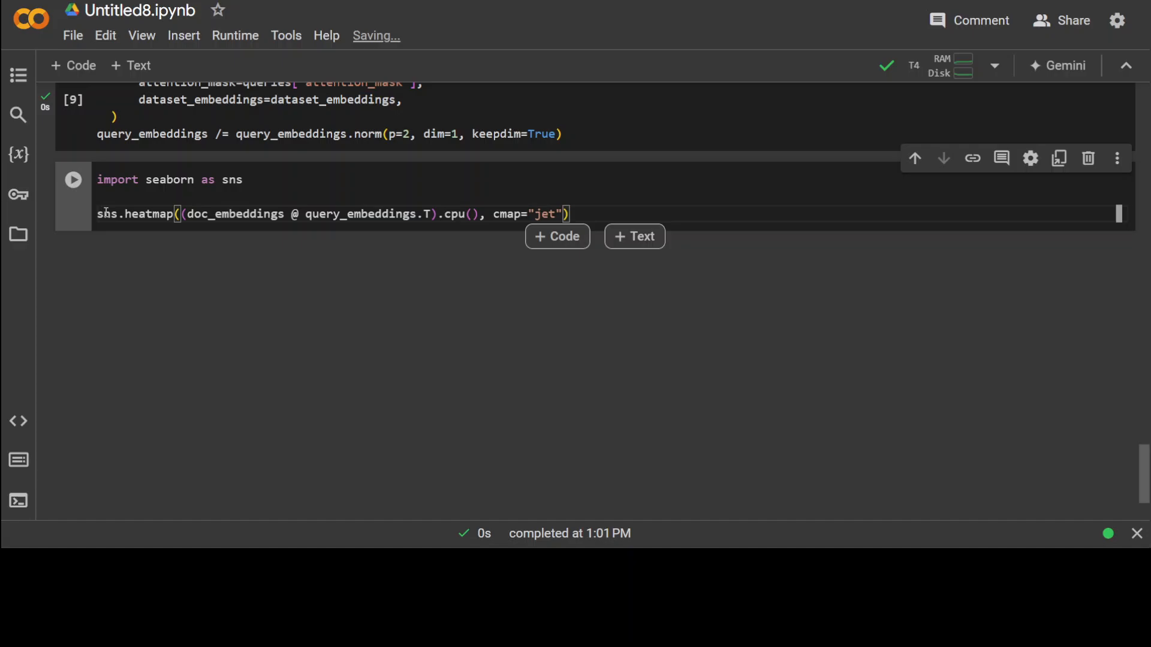
Run the seaborn cell to render the 16-by-16 document-query similarity heatmap.
left_click(73, 178)
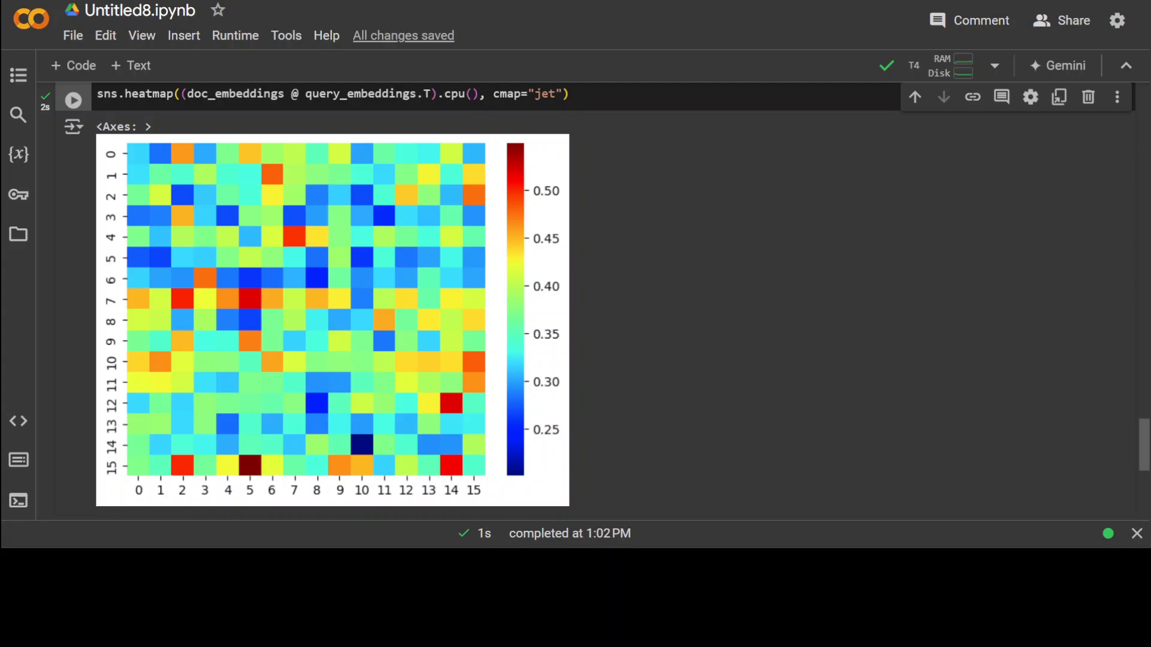
mouse_move(642, 387)
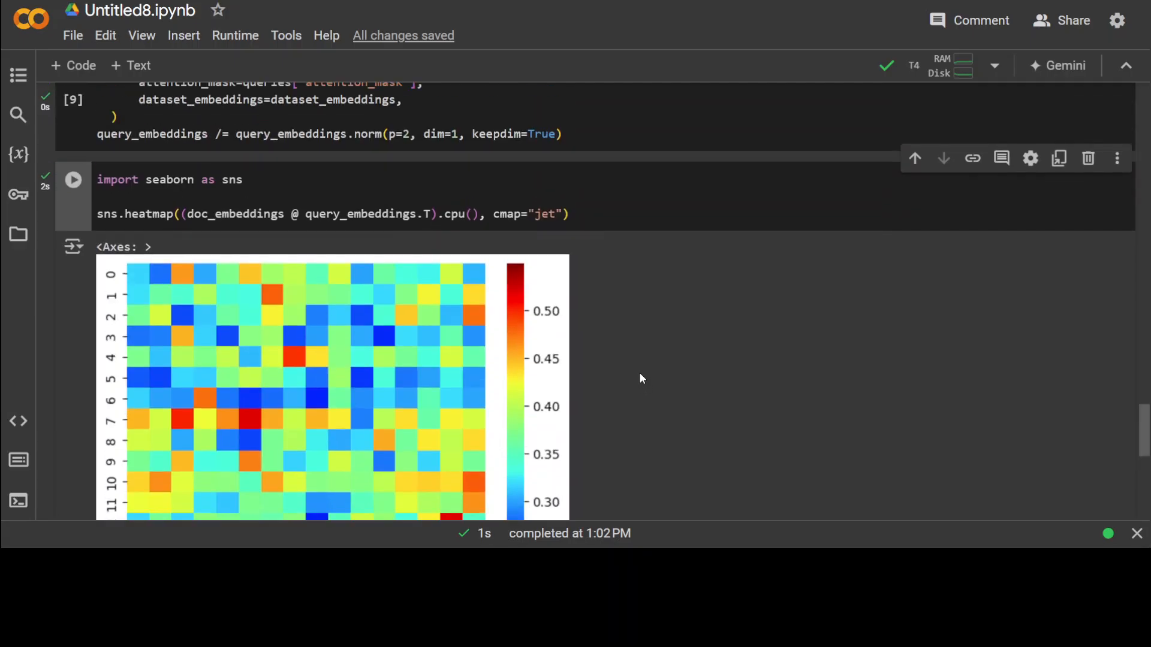
scroll("down", 3)
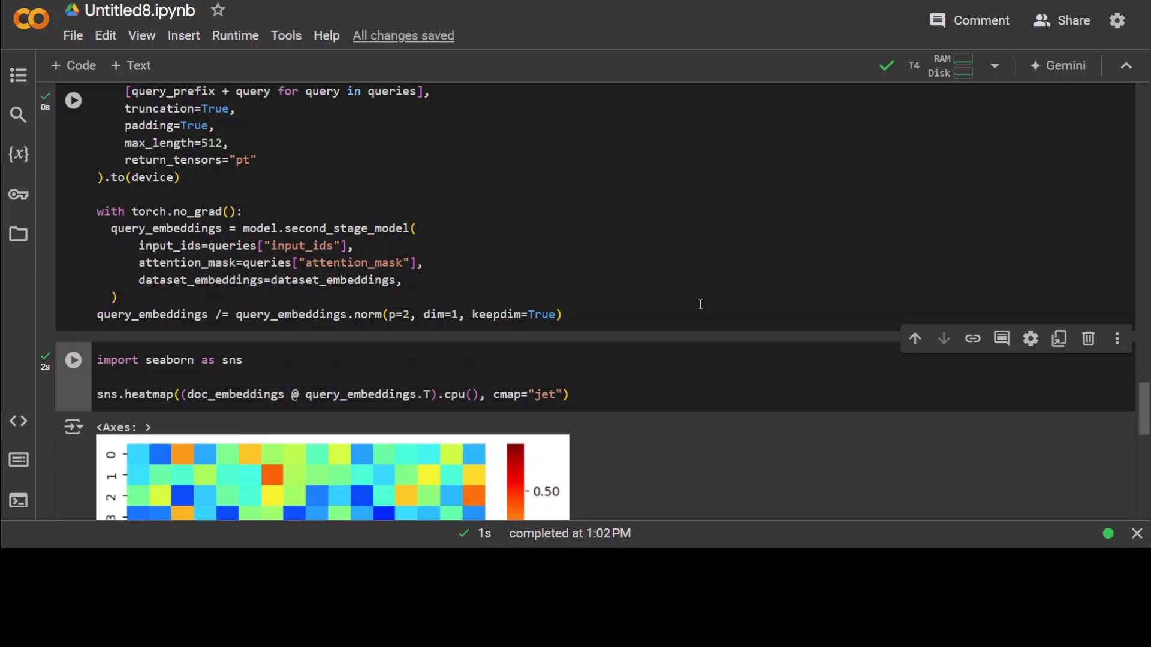
left_click(73, 101)
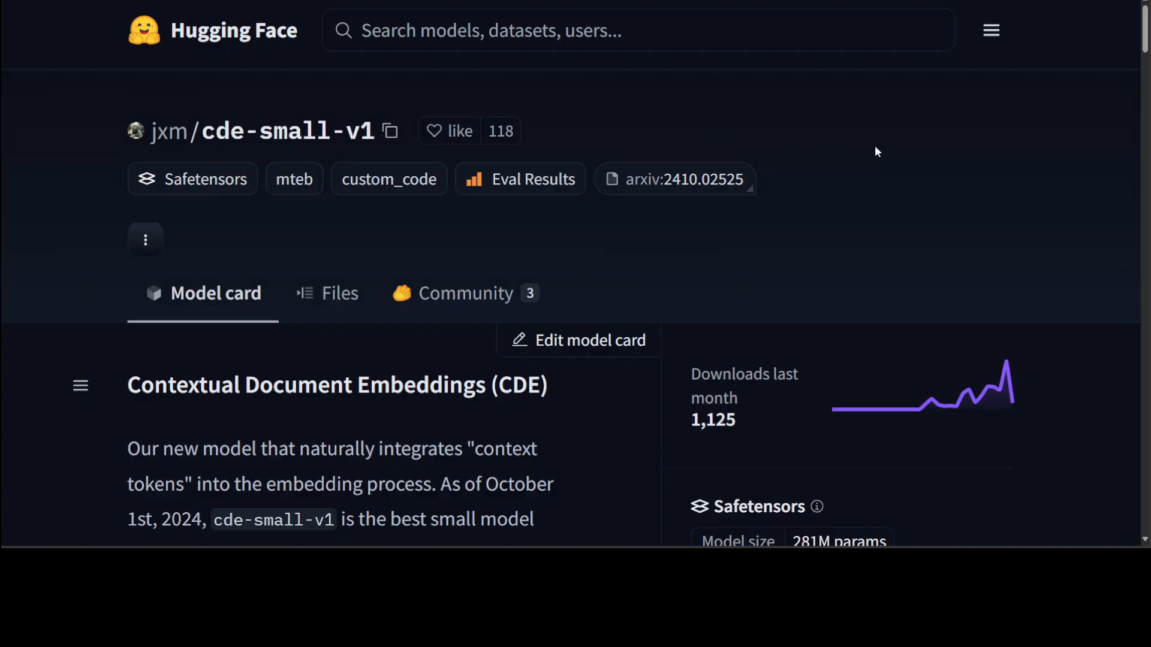
mouse_move(802, 224)
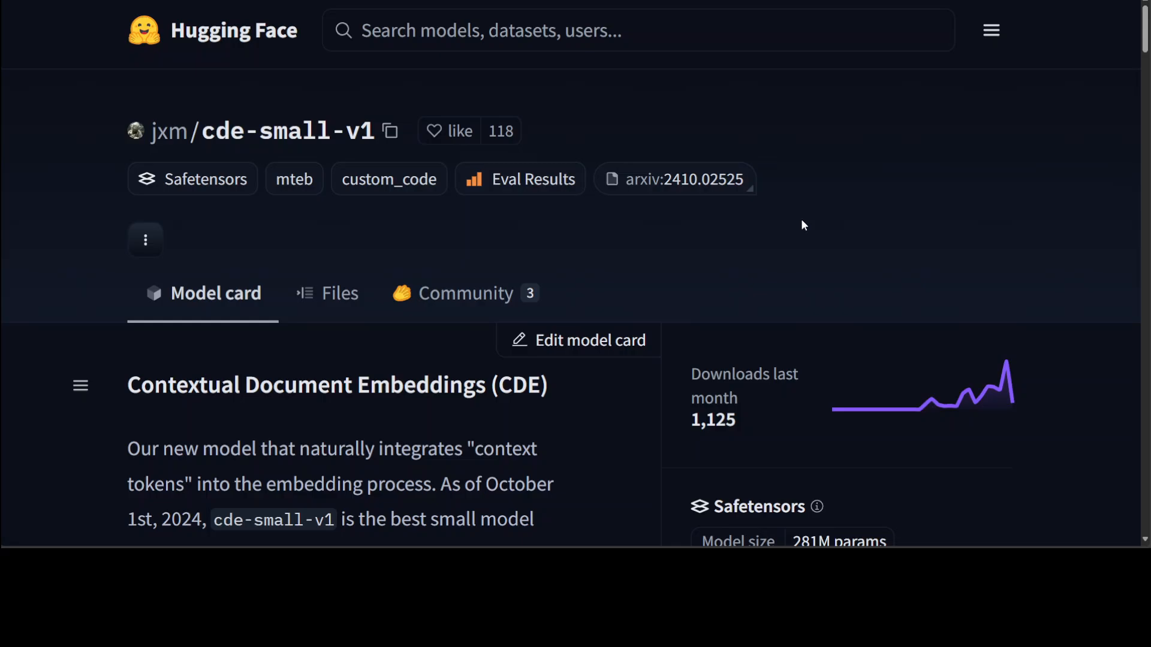